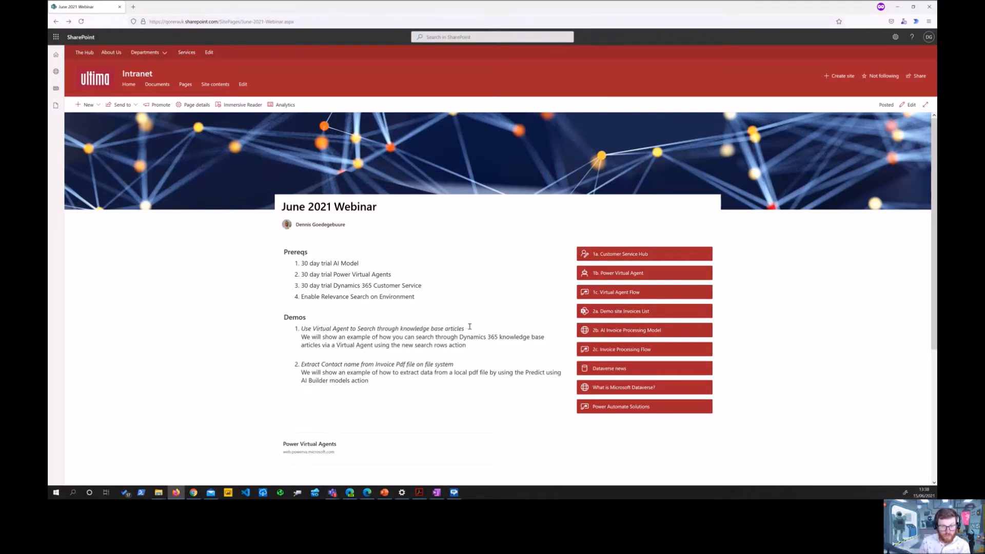
{"action": "mouse_move", "coordinate": [464, 330]}
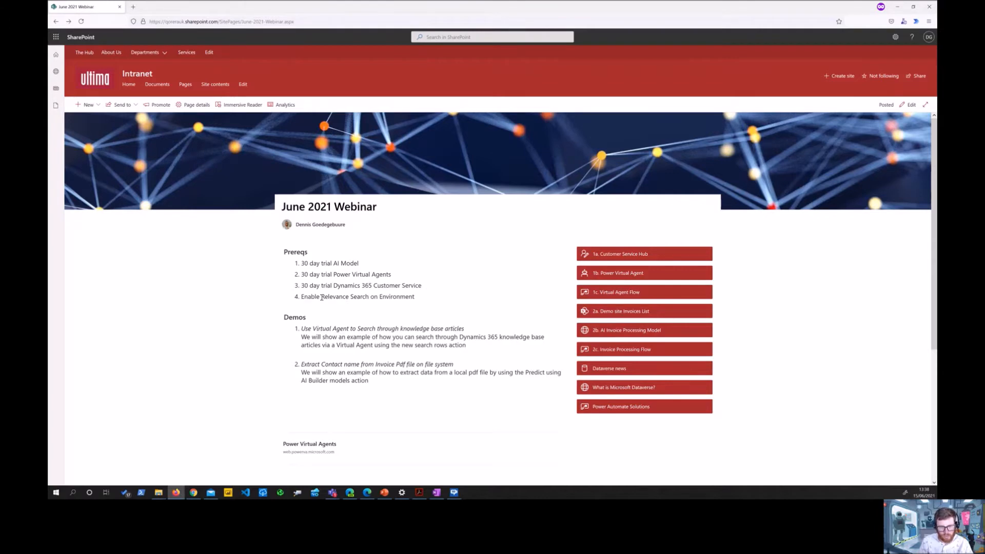
Highlight the Relevance Search prerequisite on the June 2021 Webinar page.
{"action": "double_click", "coordinate": [343, 295]}
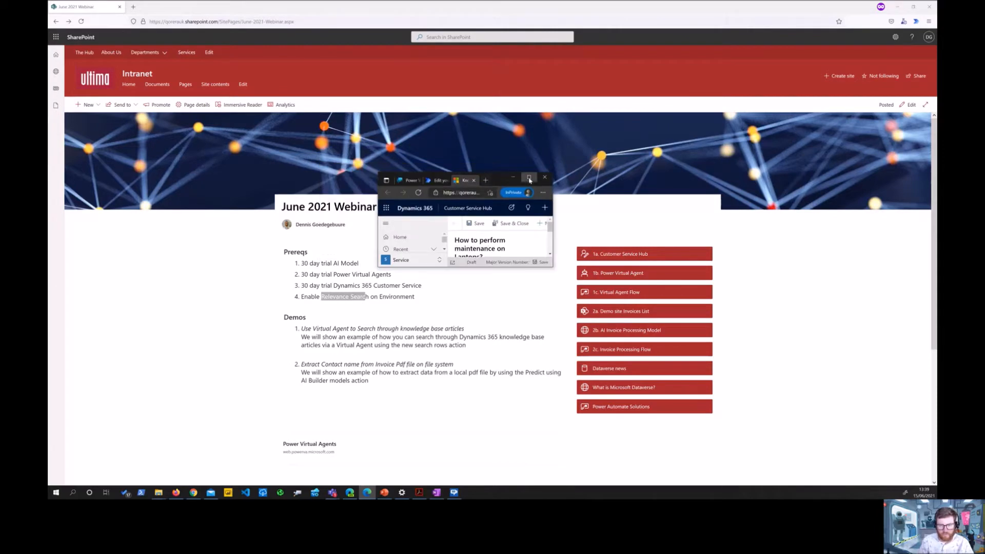
Restart the test bot conversation and open the Issues topic from the Topics list.
{"action": "left_click", "coordinate": [529, 179]}
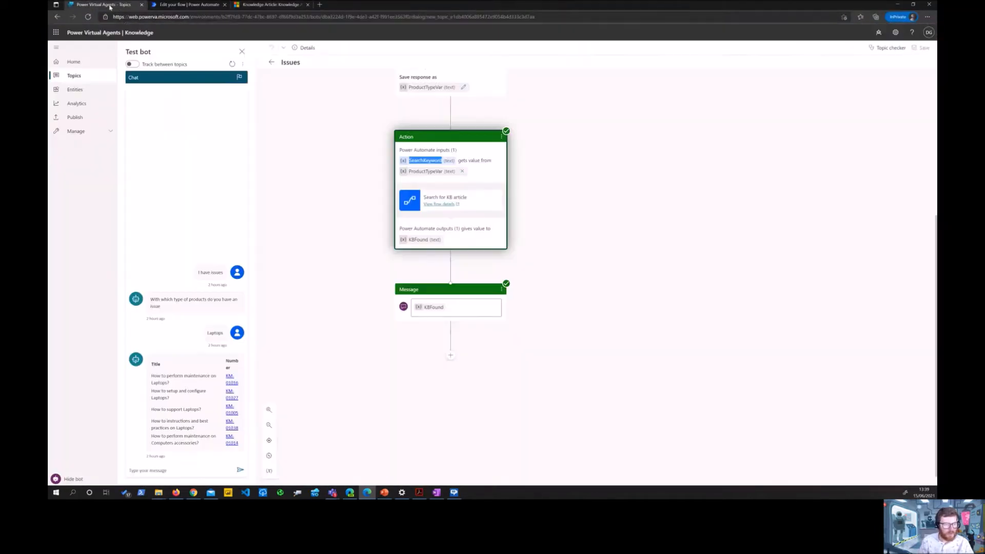
{"action": "left_click", "coordinate": [232, 64]}
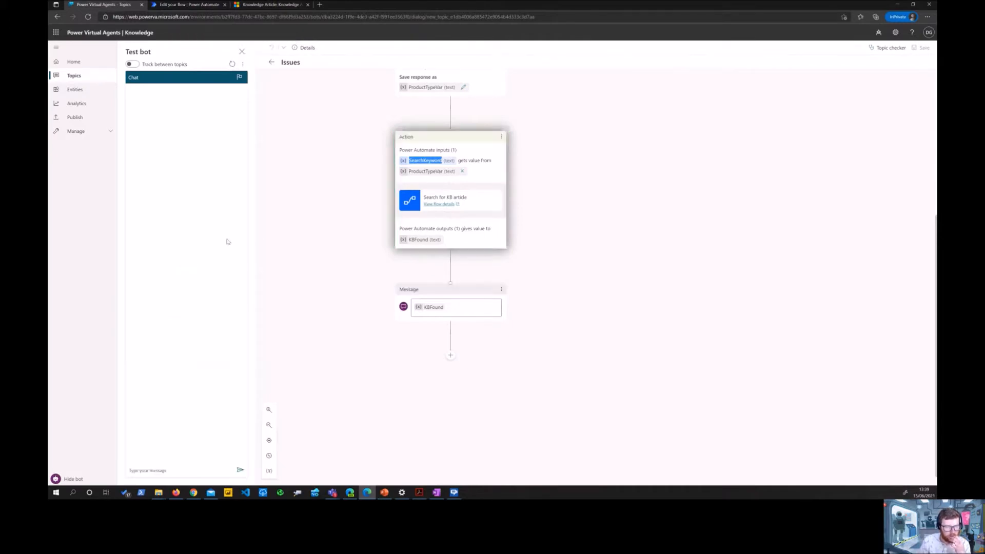
{"action": "mouse_move", "coordinate": [238, 243]}
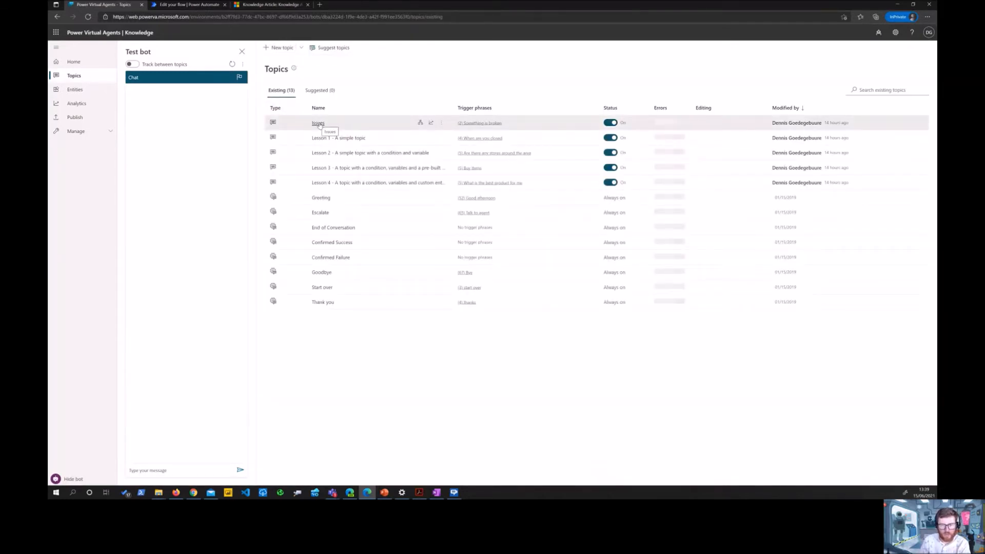
{"action": "left_click", "coordinate": [317, 123]}
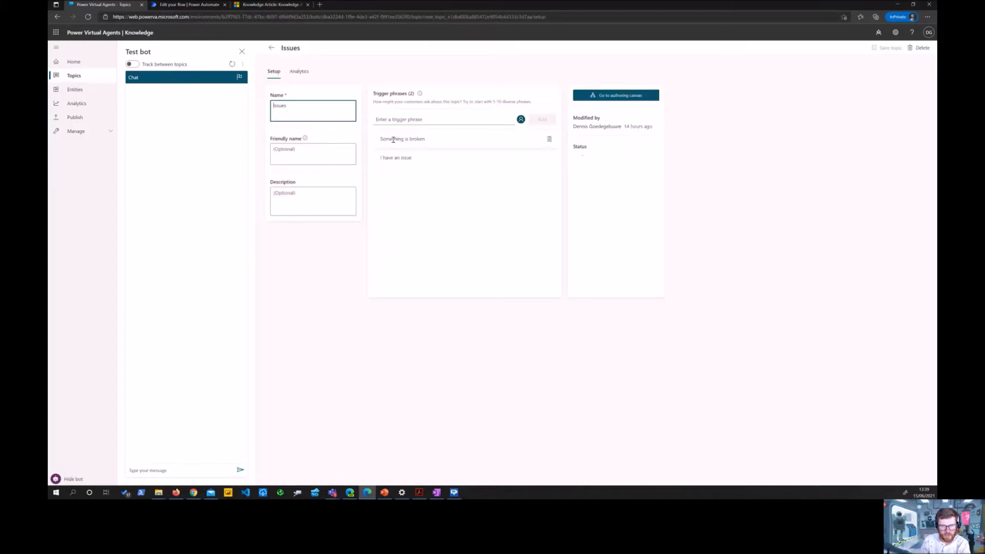
{"action": "mouse_move", "coordinate": [402, 157]}
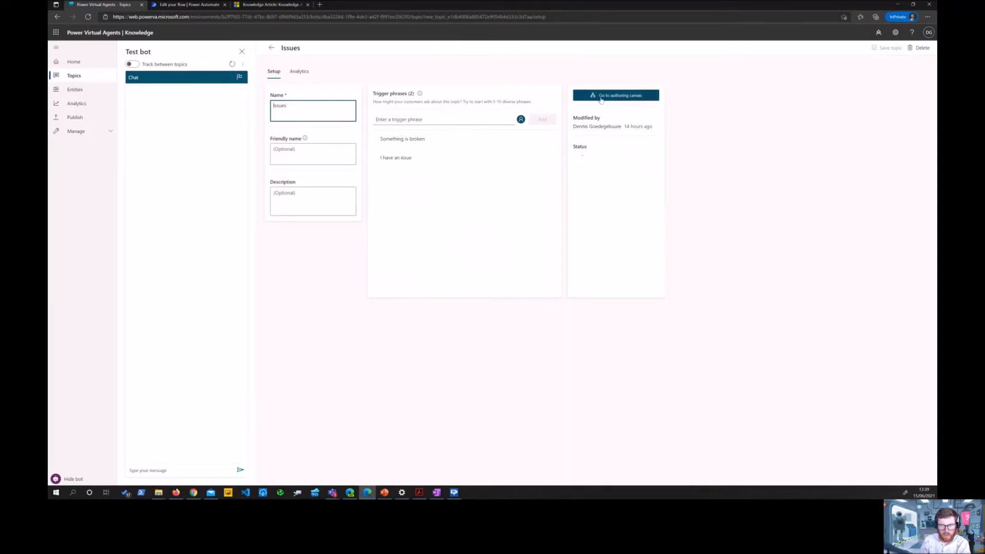
Open the Issues topic's authoring canvas and review its Question, Action and Message nodes.
{"action": "left_click", "coordinate": [615, 95]}
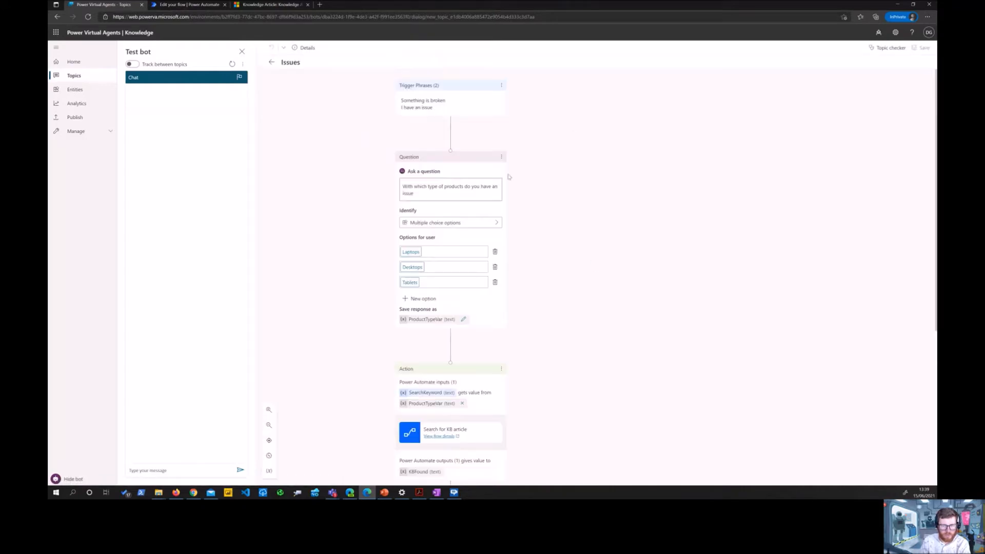
{"action": "mouse_move", "coordinate": [420, 165]}
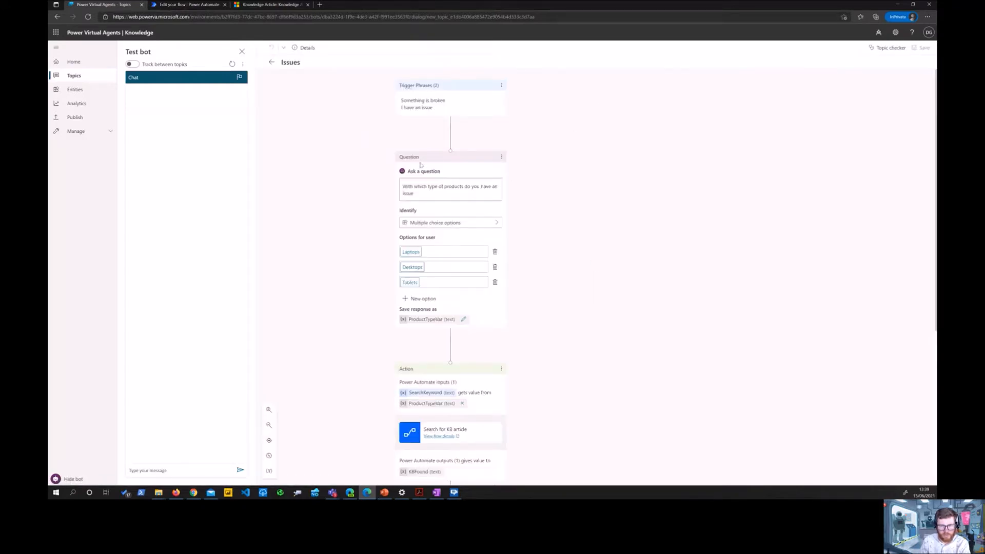
{"action": "scroll", "scroll_direction": "down", "scroll_amount": 3}
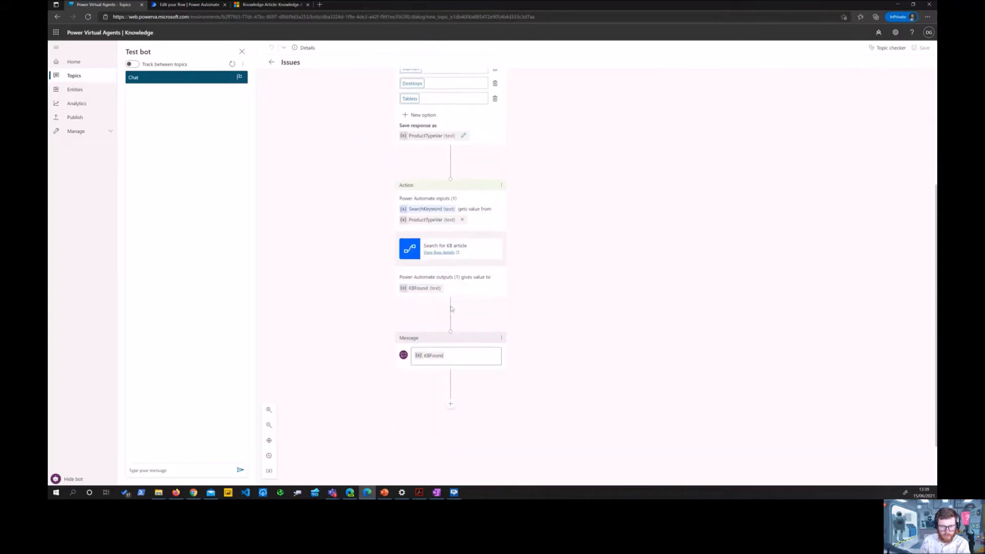
{"action": "scroll", "scroll_direction": "down", "scroll_amount": 3}
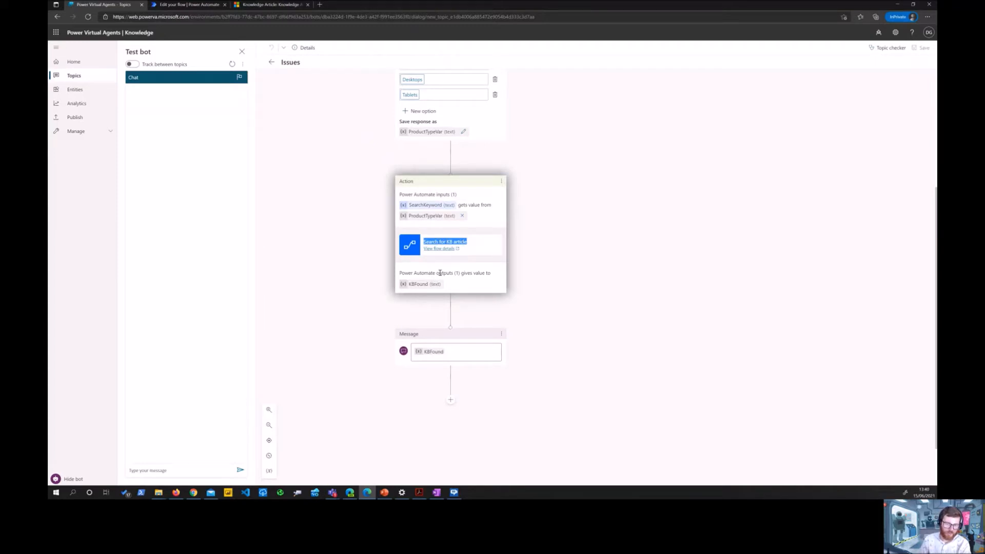
{"action": "mouse_move", "coordinate": [422, 289]}
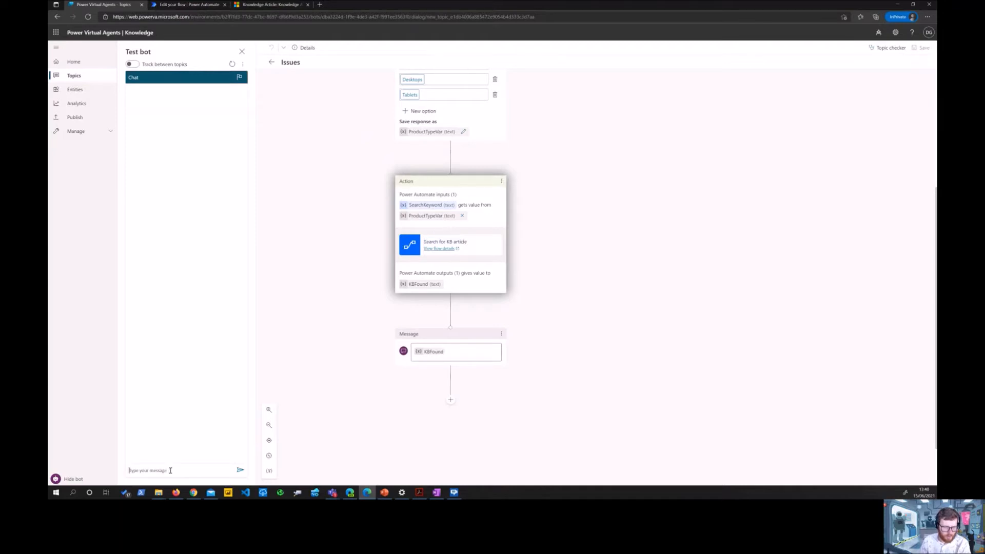
Send 'I have an issue' to the test bot, answer Laptops, and highlight Laptops in the returned article table.
{"action": "type", "text": "I have"}
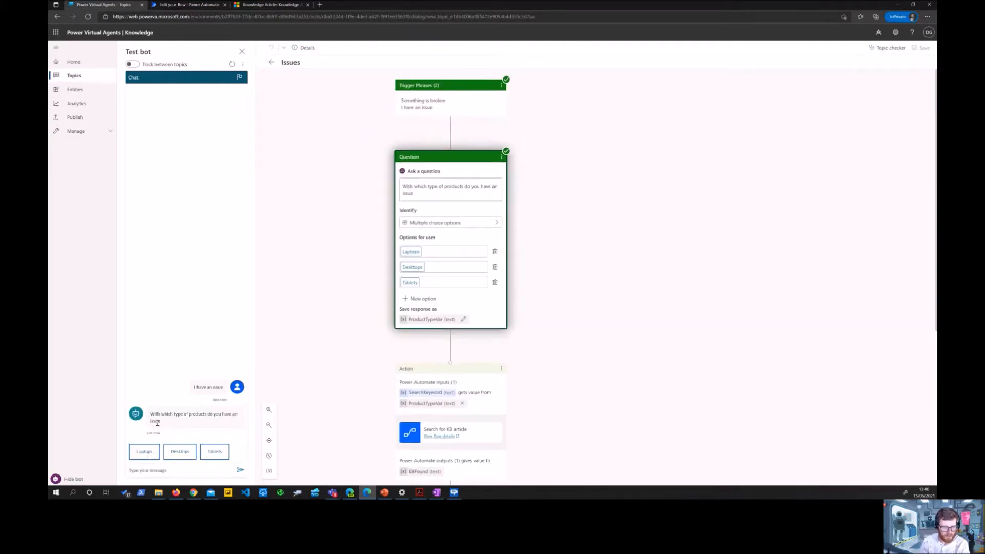
{"action": "left_click", "coordinate": [143, 451]}
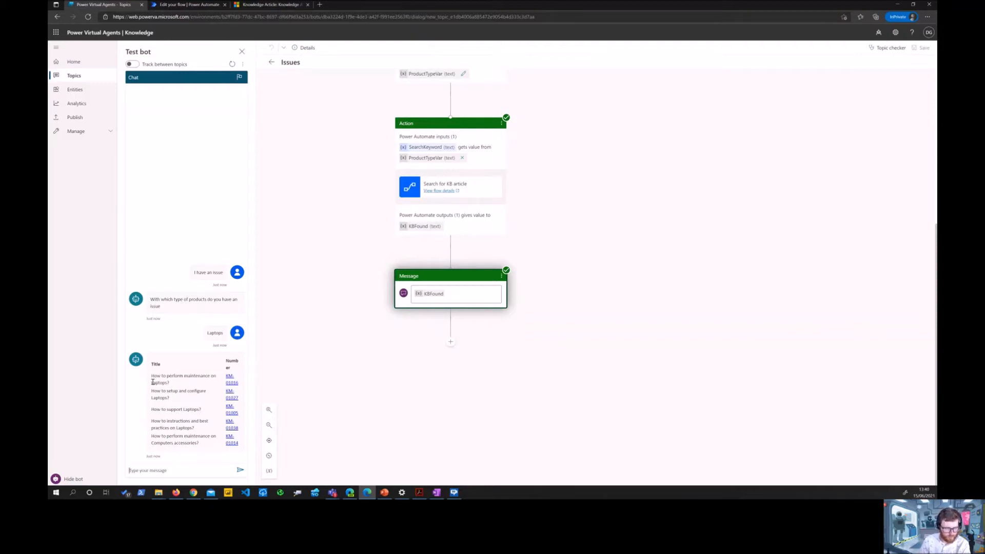
{"action": "double_click", "coordinate": [159, 381]}
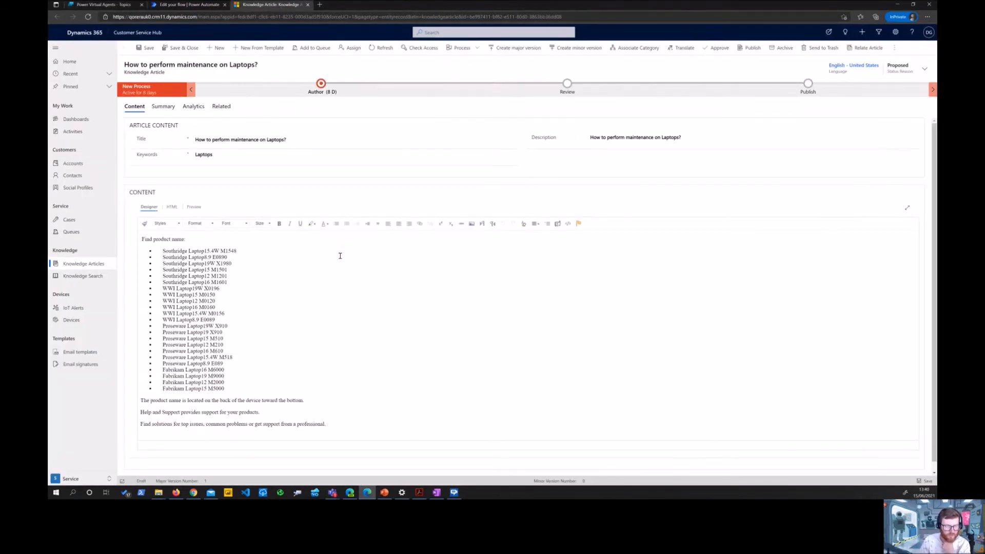
Review the laptop article's Title and Keywords, then switch to the Search for KB article flow.
{"action": "left_click", "coordinate": [251, 139]}
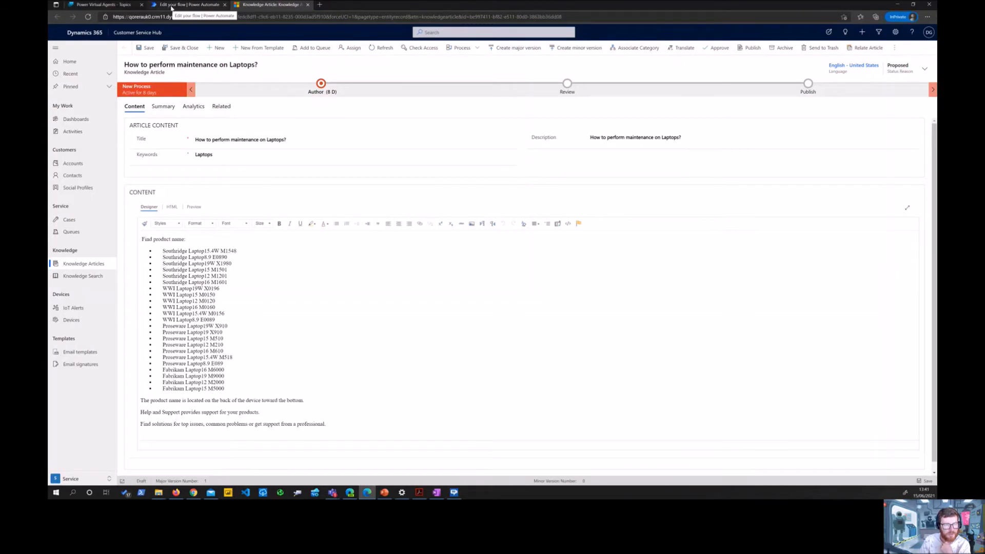
{"action": "left_click", "coordinate": [188, 5]}
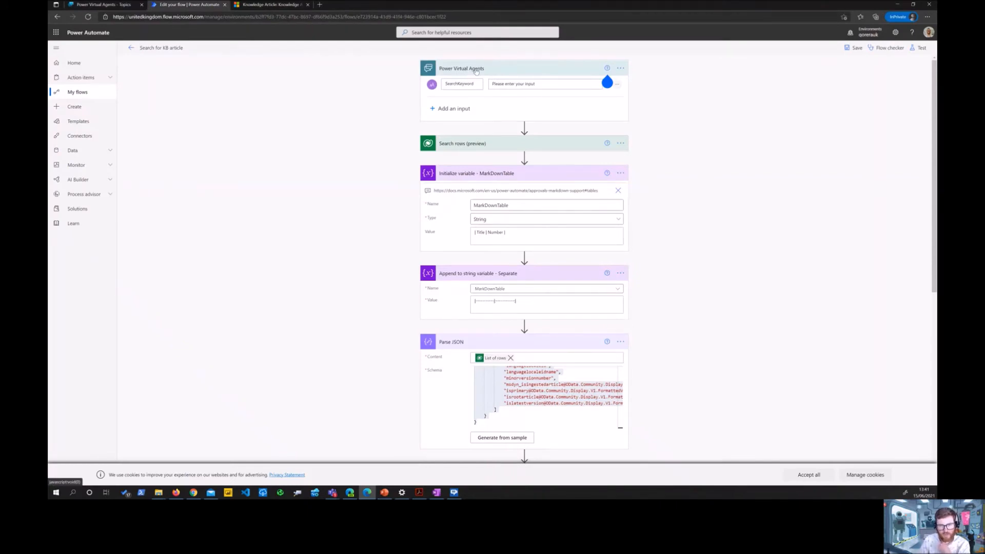
Point out the SearchKeyword input, then expand and collapse the Search rows step to review its settings.
{"action": "double_click", "coordinate": [459, 83]}
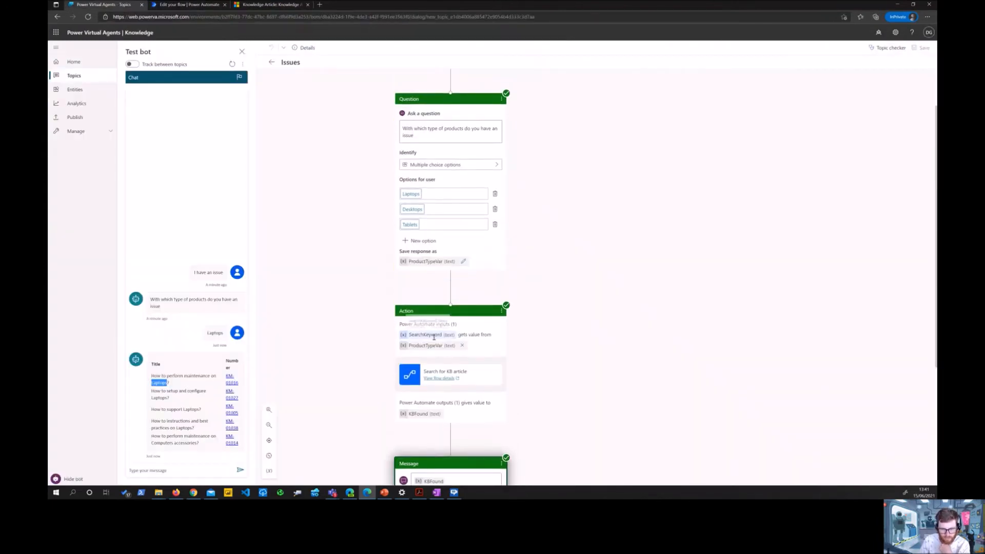
{"action": "left_click", "coordinate": [449, 310]}
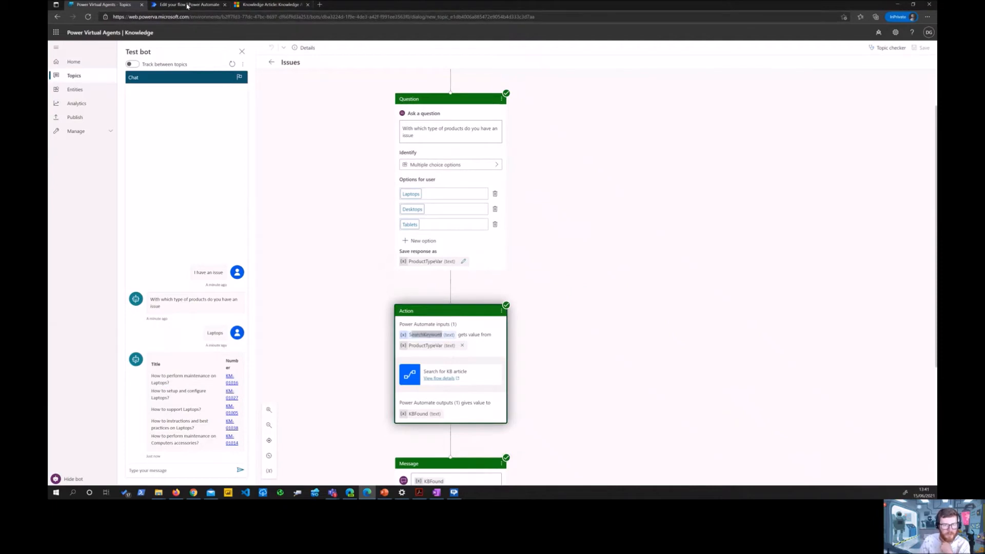
{"action": "left_click", "coordinate": [188, 5]}
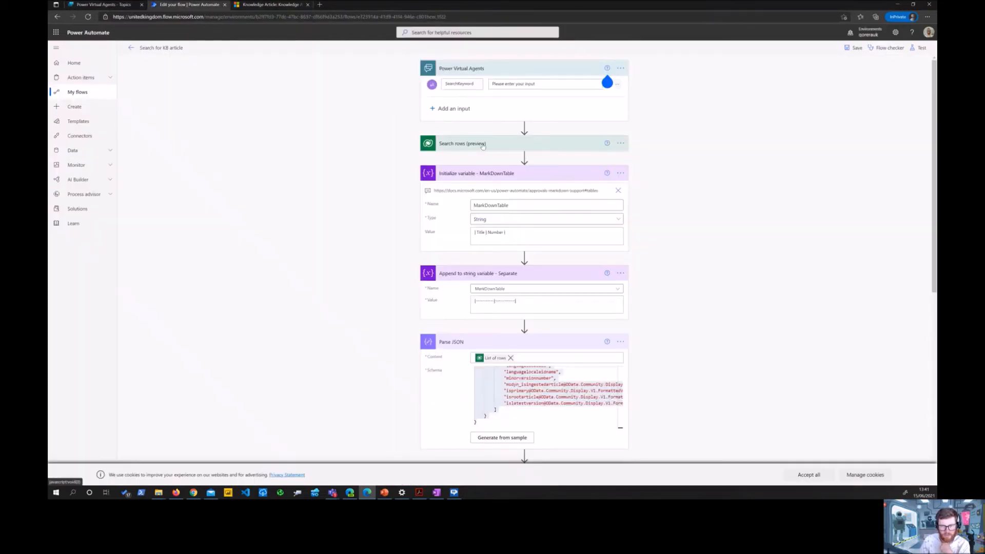
{"action": "left_click", "coordinate": [462, 143]}
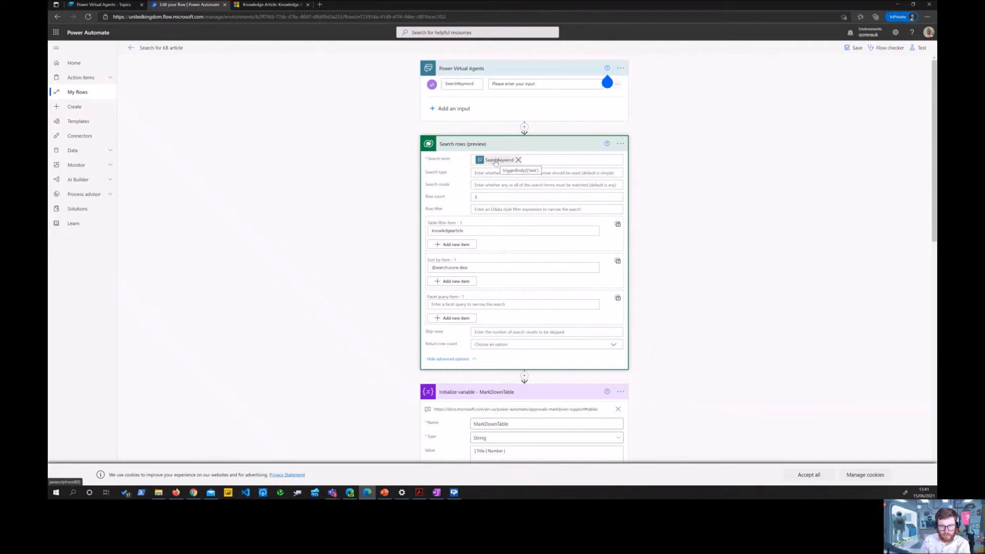
{"action": "left_click", "coordinate": [545, 196]}
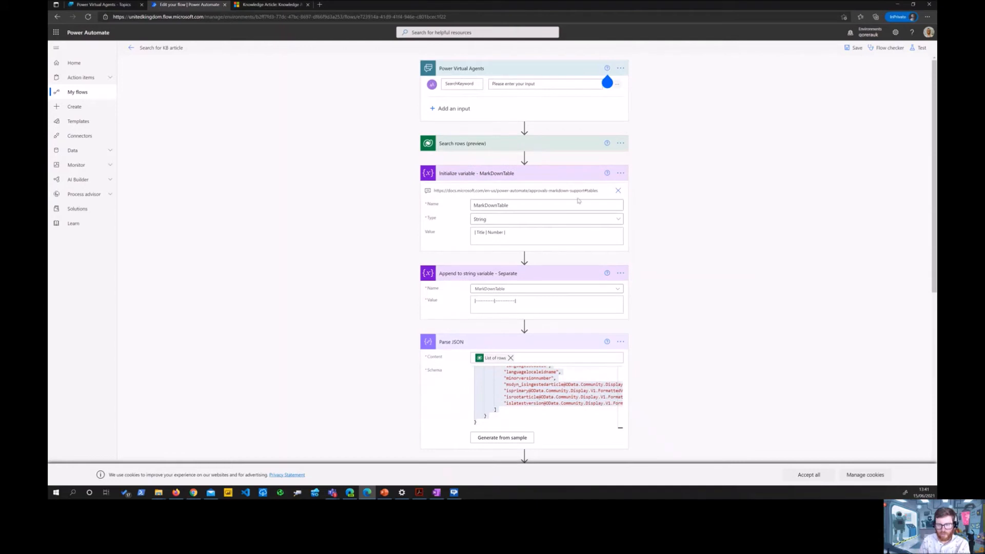
{"action": "mouse_move", "coordinate": [539, 249]}
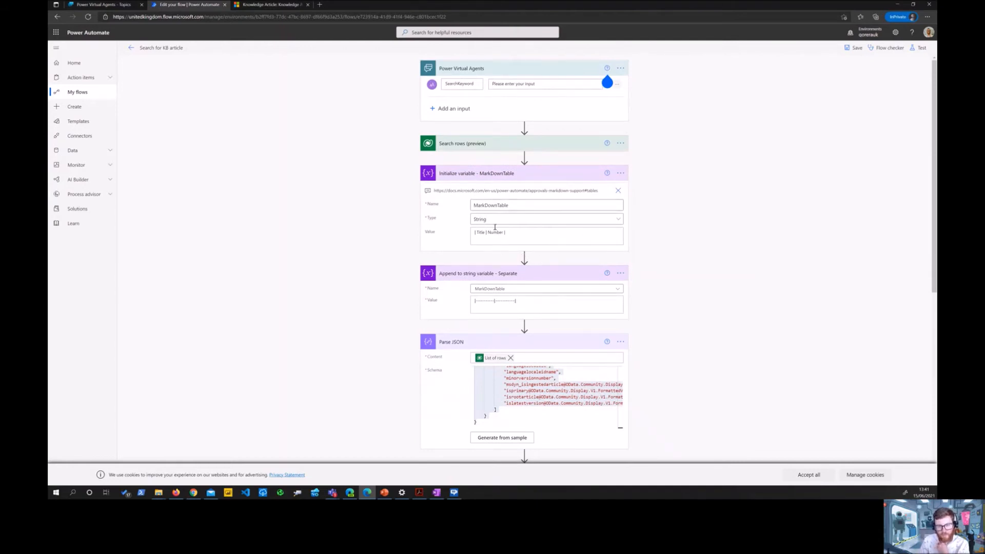
{"action": "left_click", "coordinate": [547, 235]}
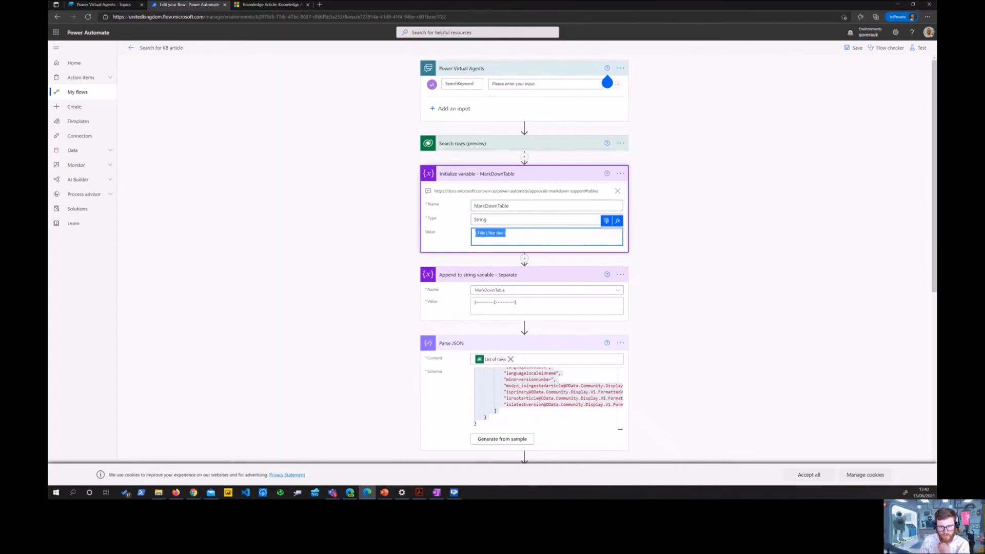
{"action": "left_click", "coordinate": [508, 236]}
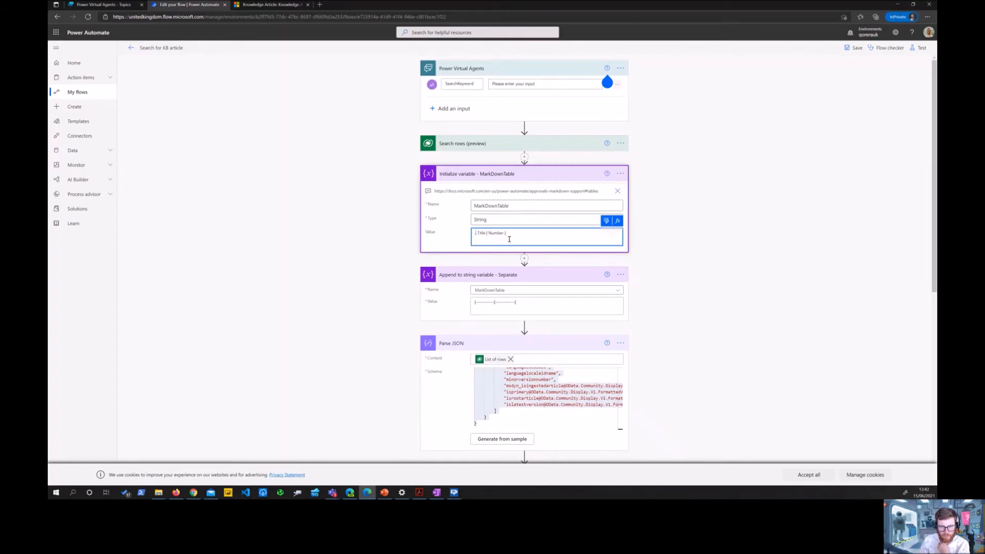
{"action": "scroll", "scroll_direction": "down", "scroll_amount": 3}
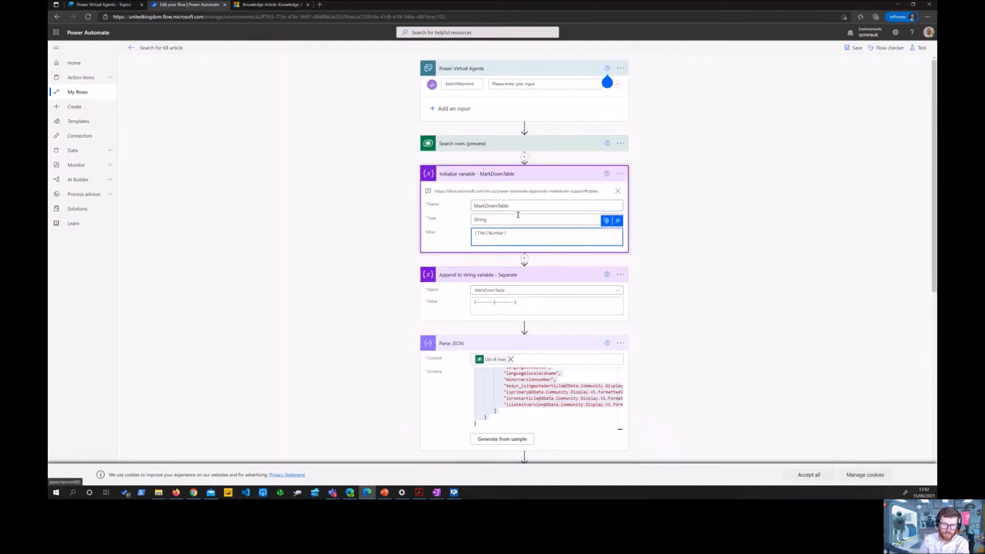
{"action": "scroll", "scroll_direction": "down", "scroll_amount": 3}
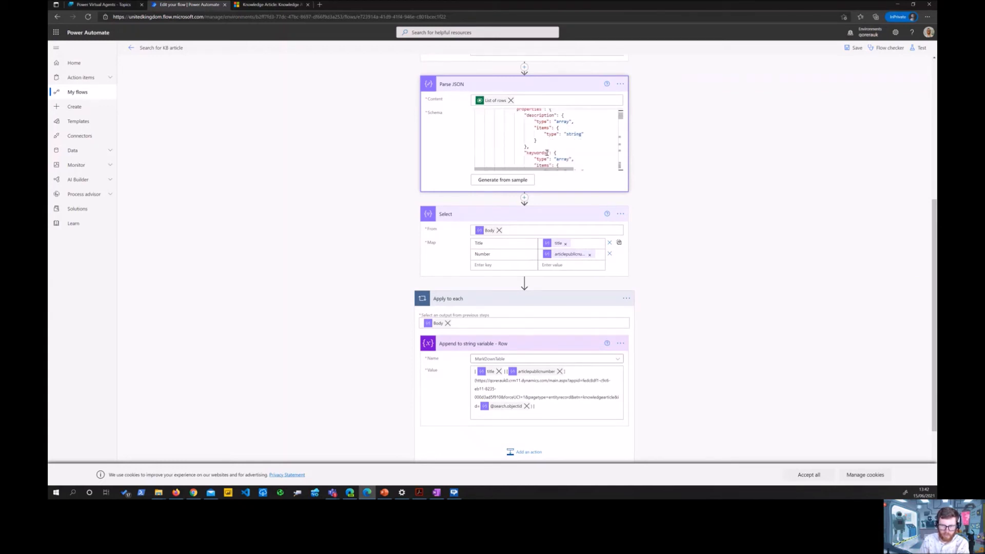
Show the Dynamic content pane for the Select step's Map value and scroll through it.
{"action": "scroll", "scroll_direction": "down", "scroll_amount": 3}
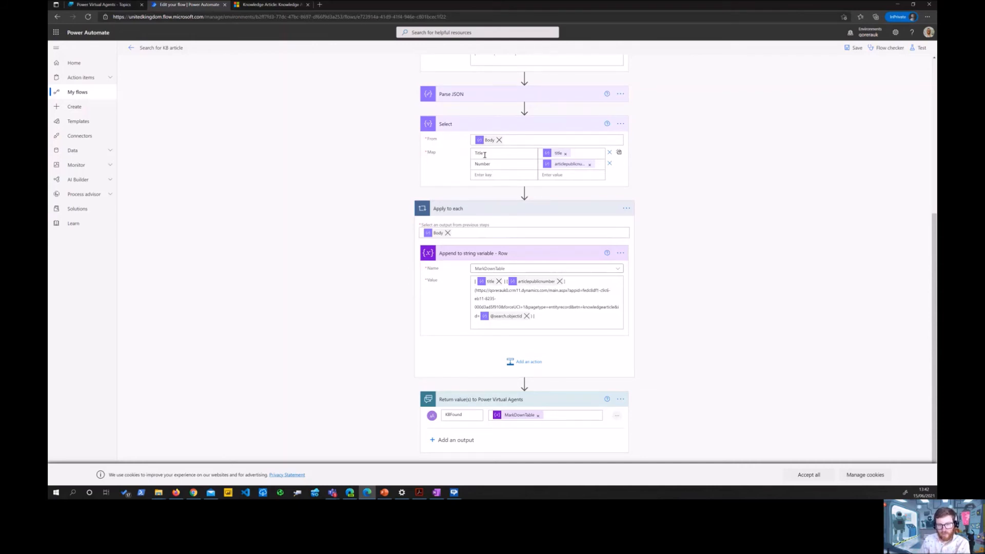
{"action": "left_click", "coordinate": [503, 145]}
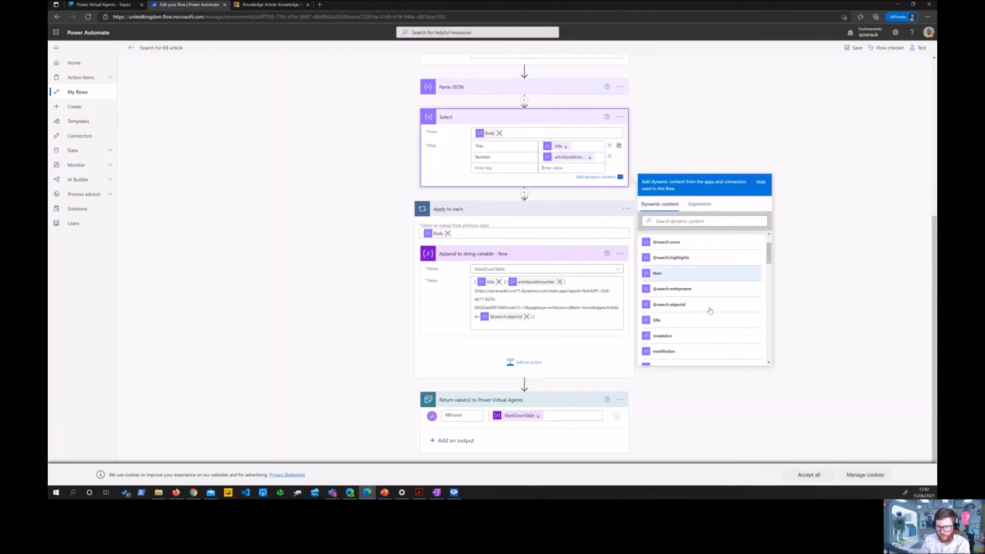
{"action": "scroll", "scroll_direction": "down", "scroll_amount": 3}
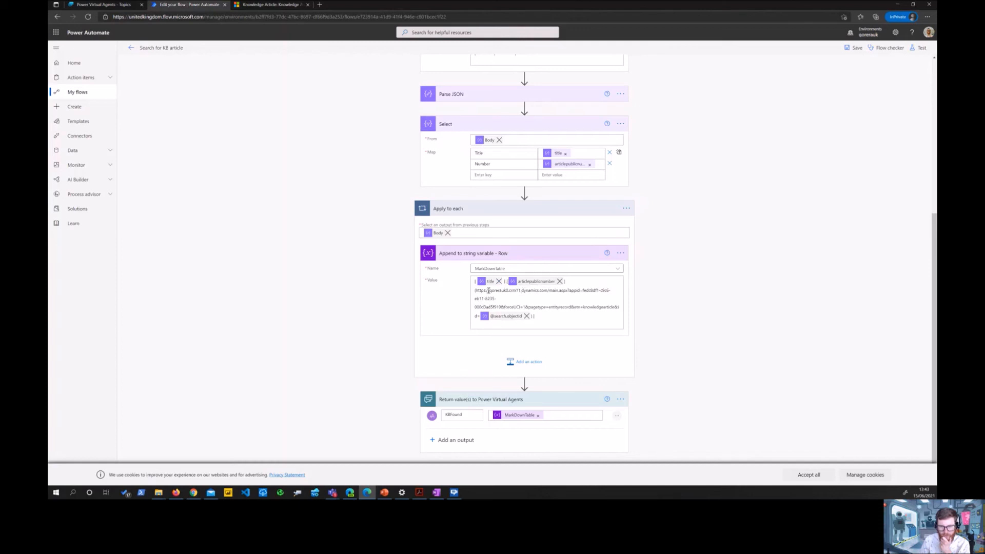
Highlight the article link in the Append value and compare it with the Dynamics 365 article's web address.
{"action": "left_click", "coordinate": [547, 298]}
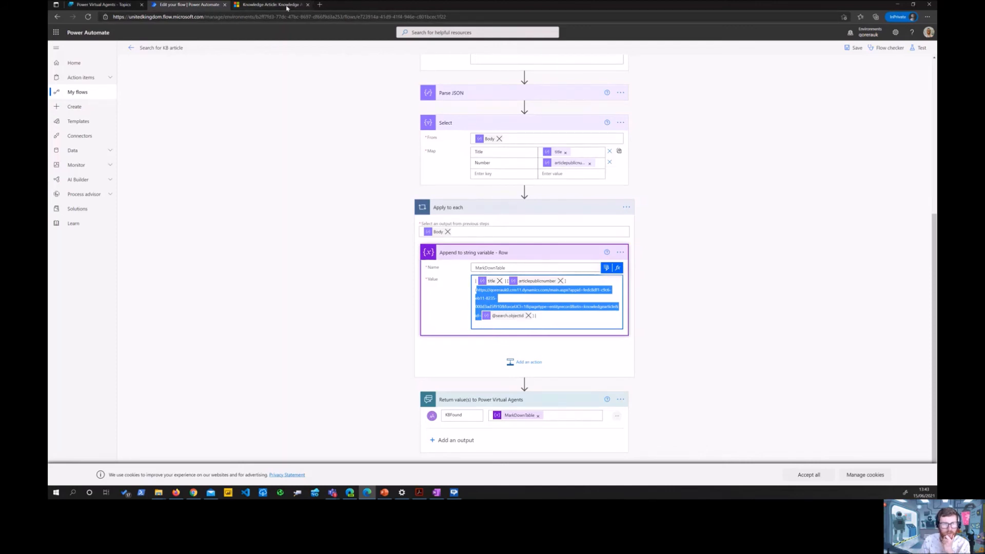
{"action": "left_click", "coordinate": [270, 4]}
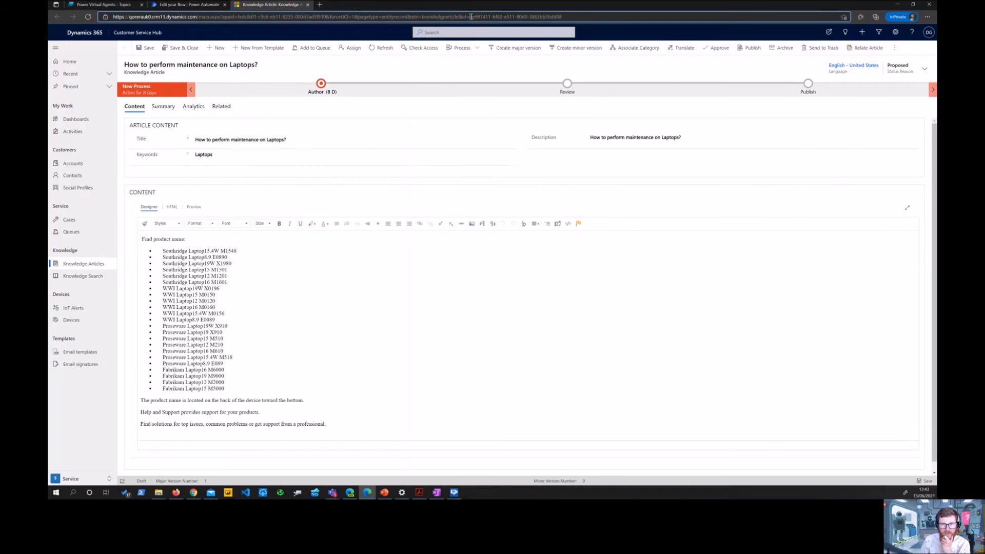
{"action": "double_click", "coordinate": [479, 17]}
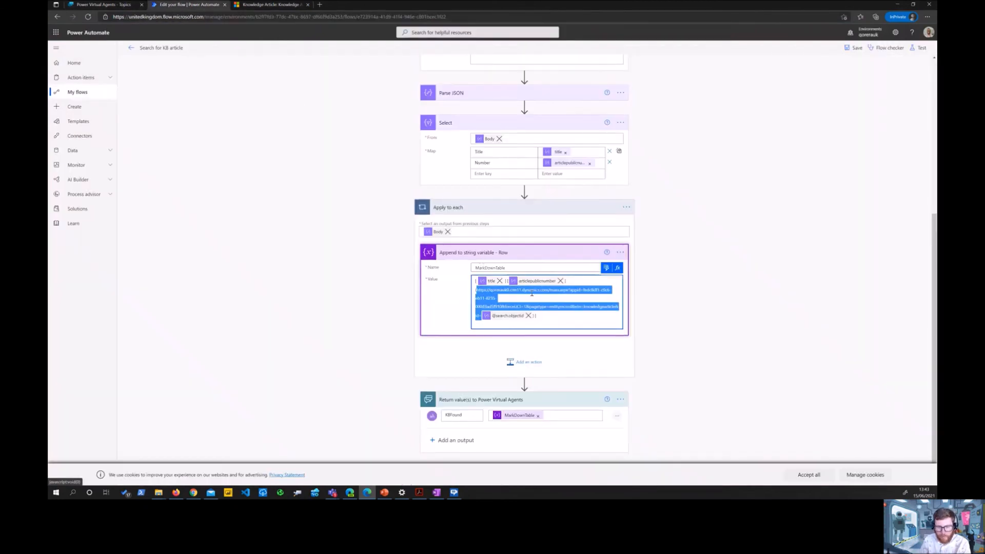
{"action": "mouse_move", "coordinate": [562, 213]}
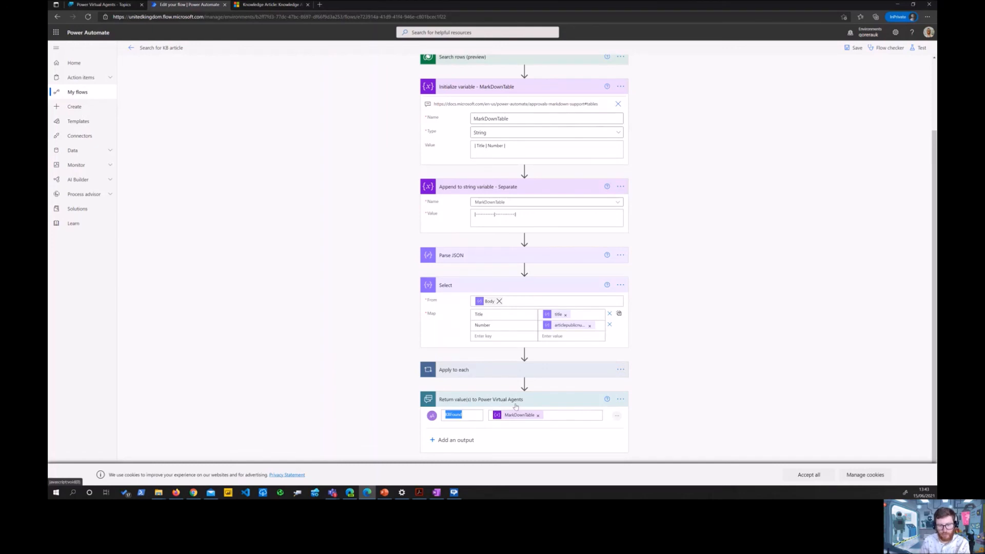
Return to the Issues topic canvas and scroll to the Action and KBFound Message nodes.
{"action": "left_click", "coordinate": [100, 6]}
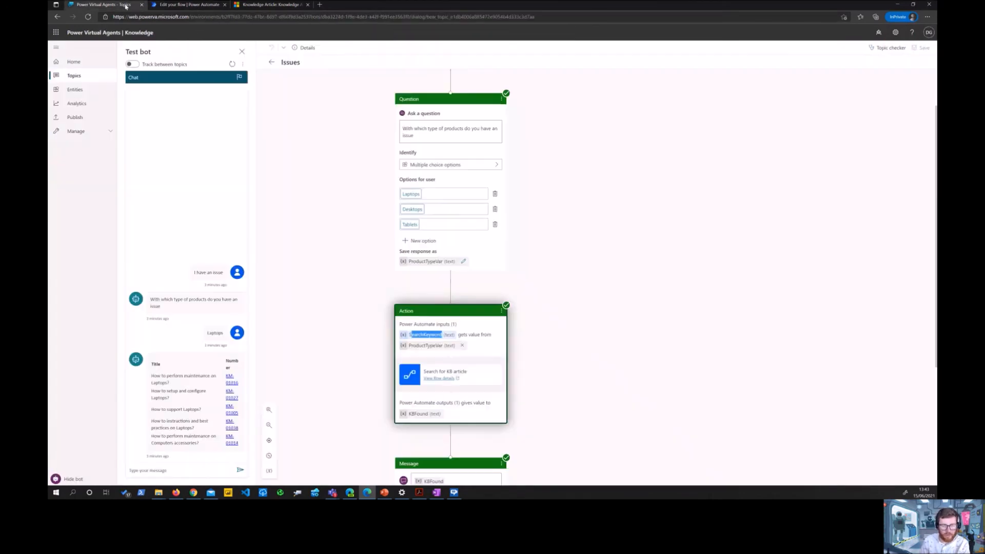
{"action": "scroll", "scroll_direction": "down", "scroll_amount": 3}
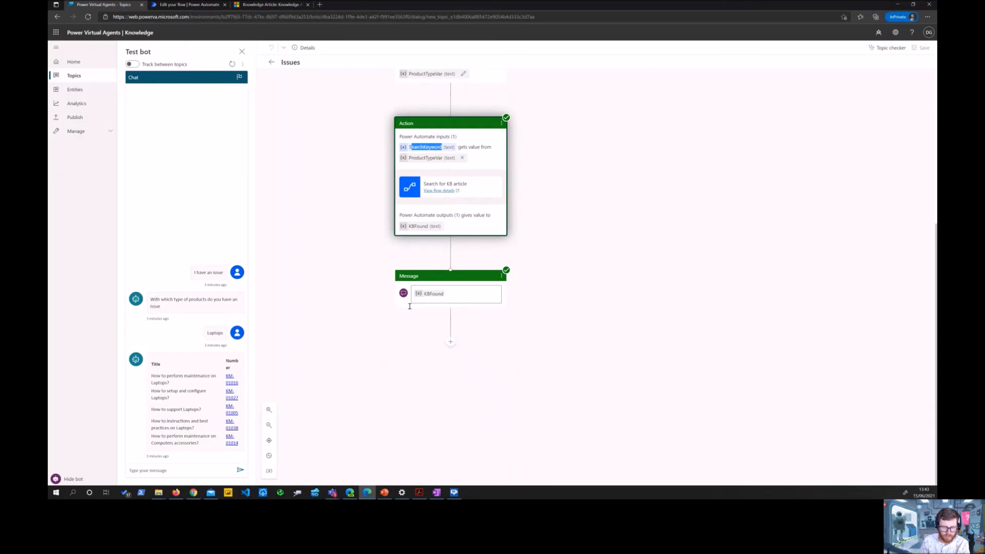
{"action": "mouse_move", "coordinate": [212, 468]}
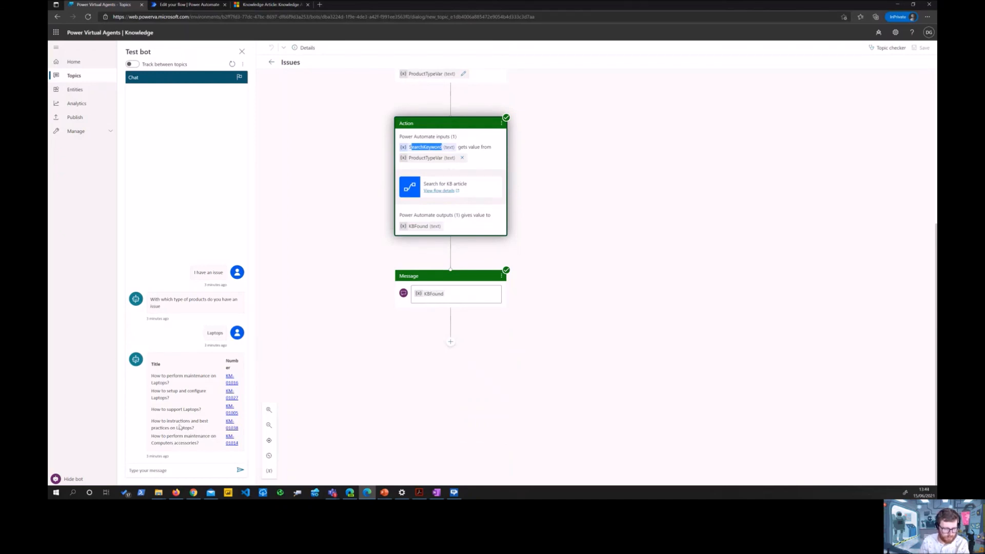
{"action": "mouse_move", "coordinate": [379, 317]}
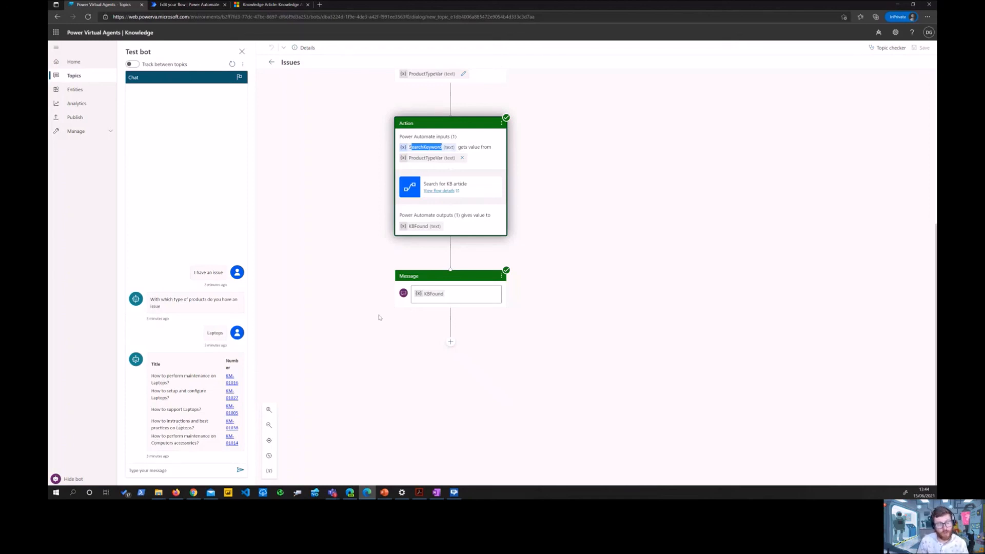
{"action": "mouse_move", "coordinate": [374, 238]}
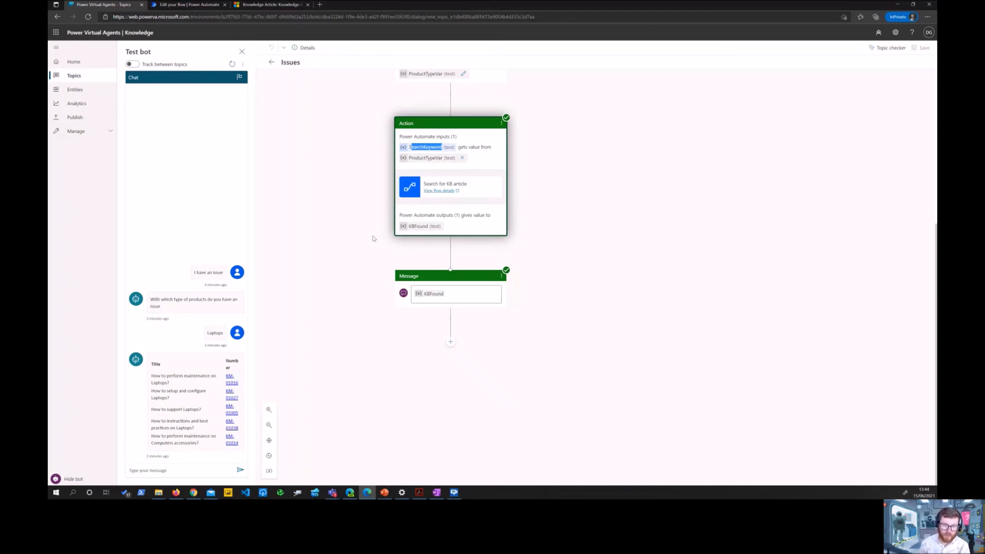
{"action": "mouse_move", "coordinate": [460, 199]}
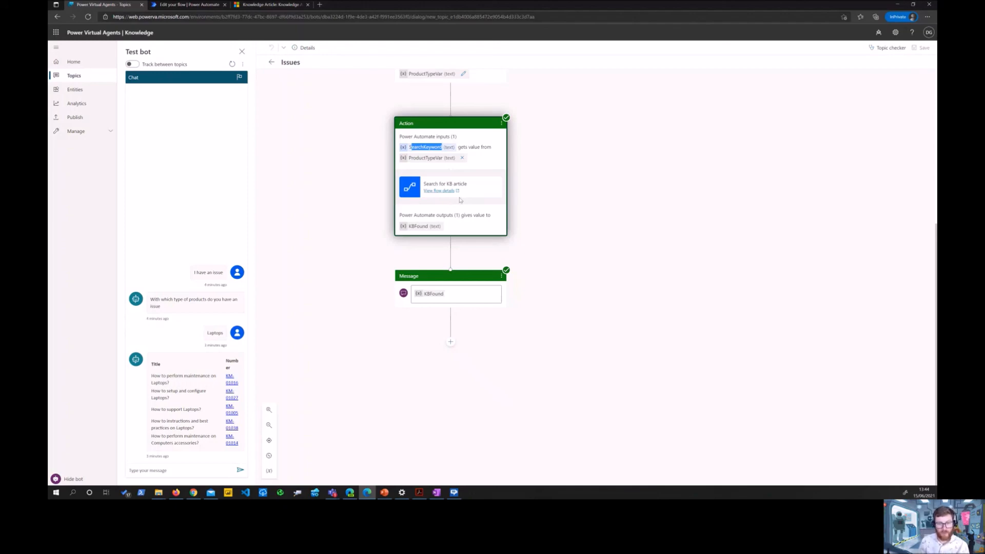